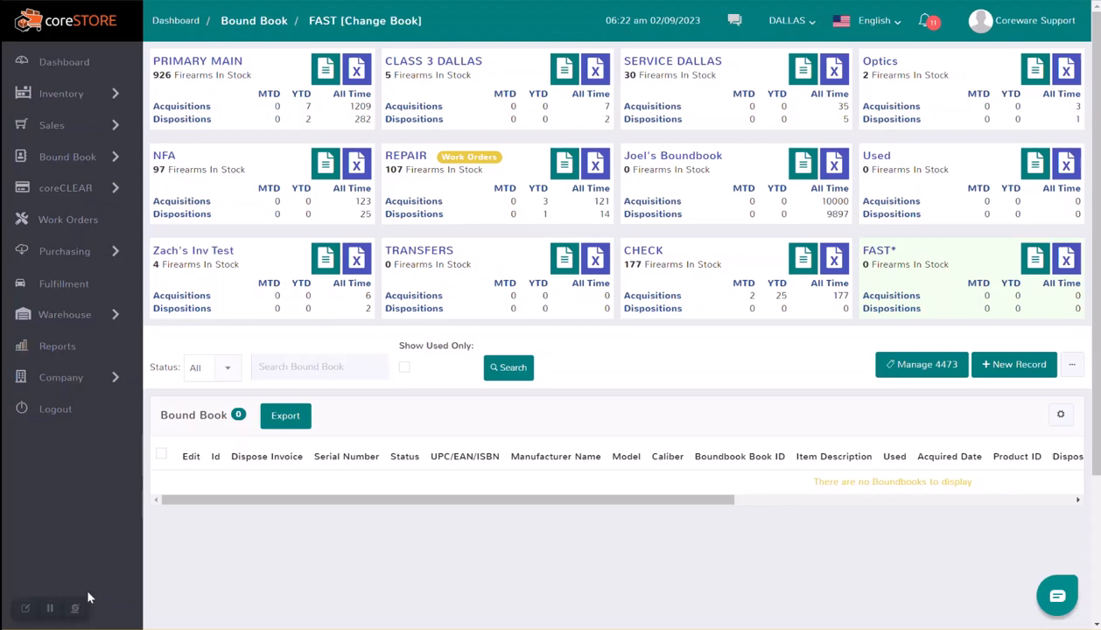
mouse_move(933, 275)
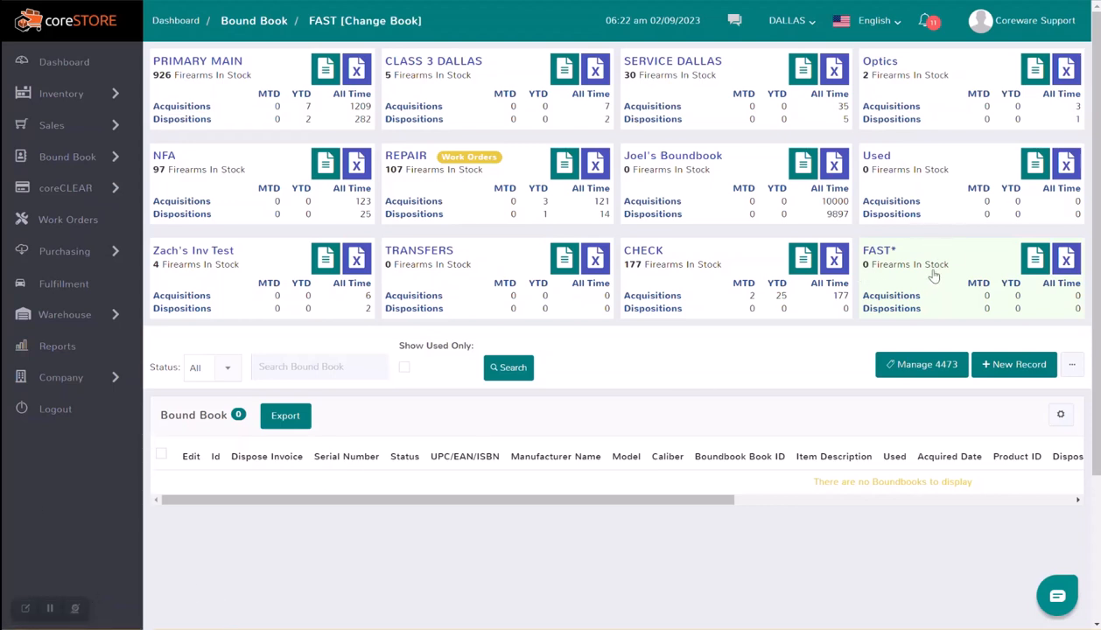
mouse_move(937, 287)
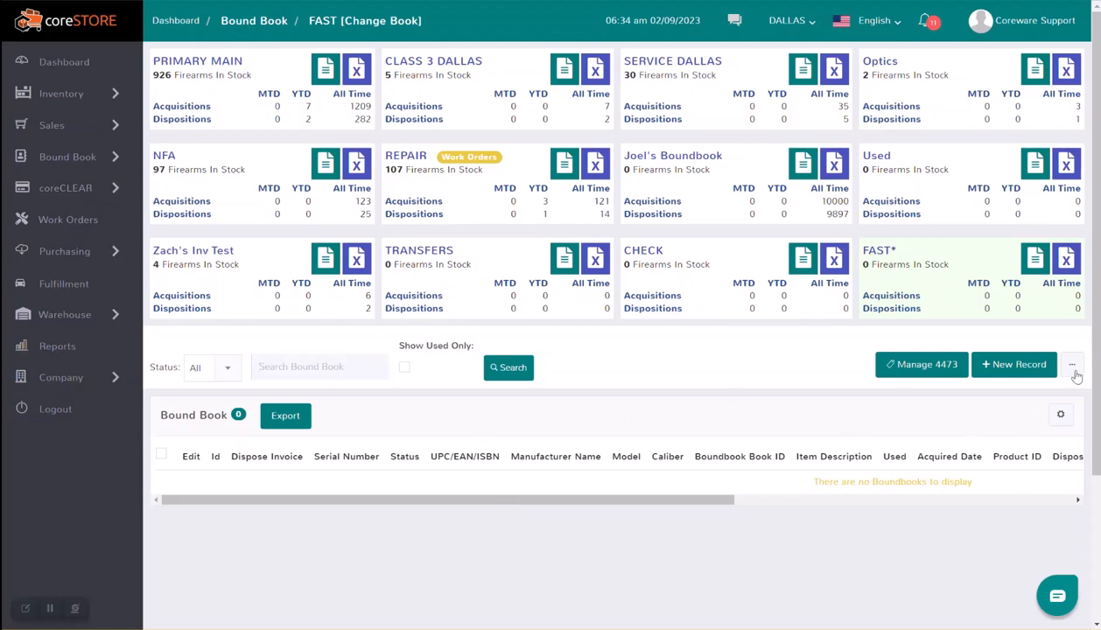
Open the FAST bound book's extra actions menu to reach Import From Fastbound.
left_click(1073, 365)
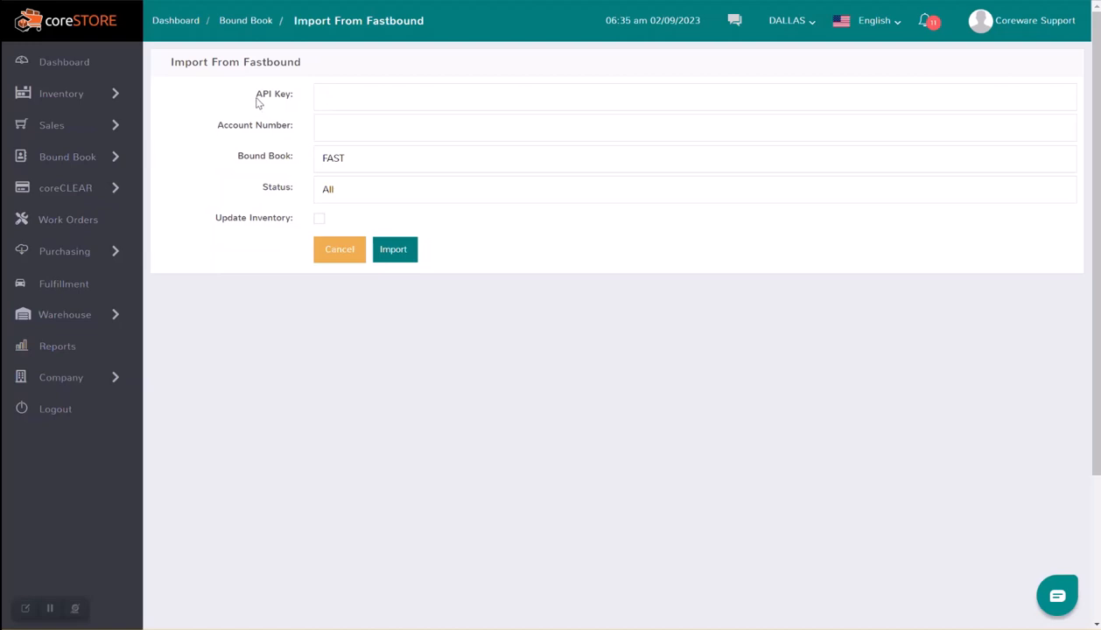
double_click(254, 124)
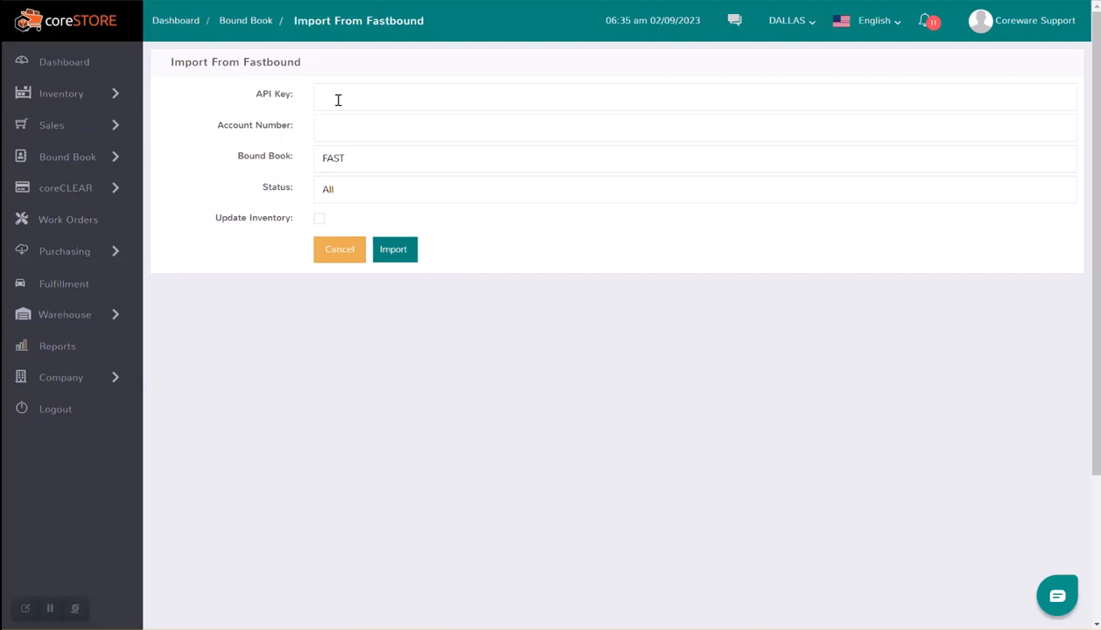
mouse_move(60, 345)
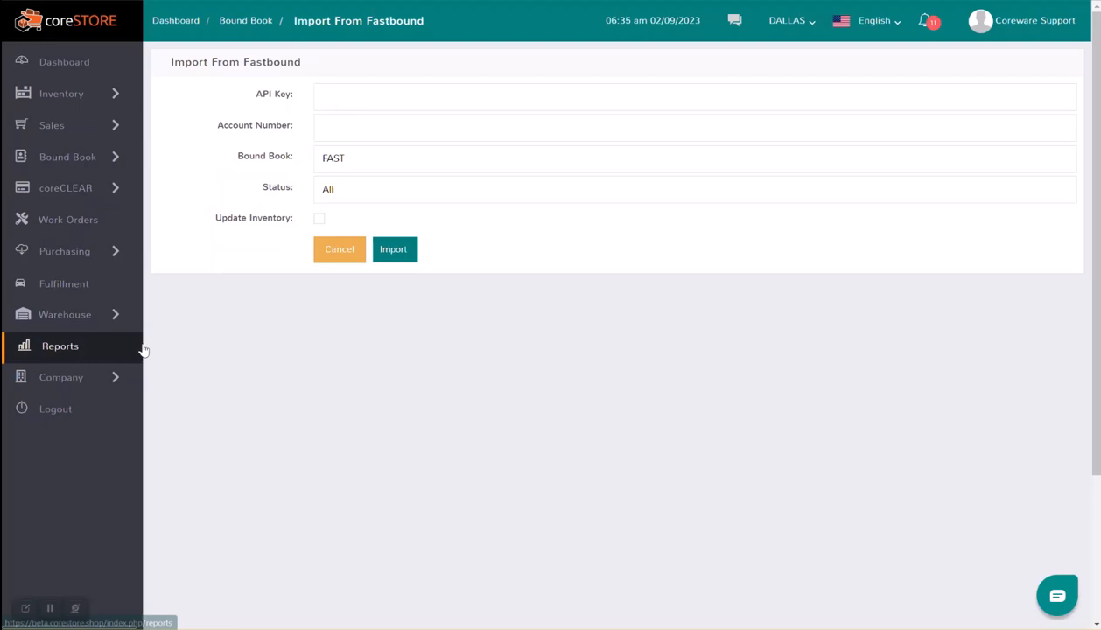
mouse_move(357, 162)
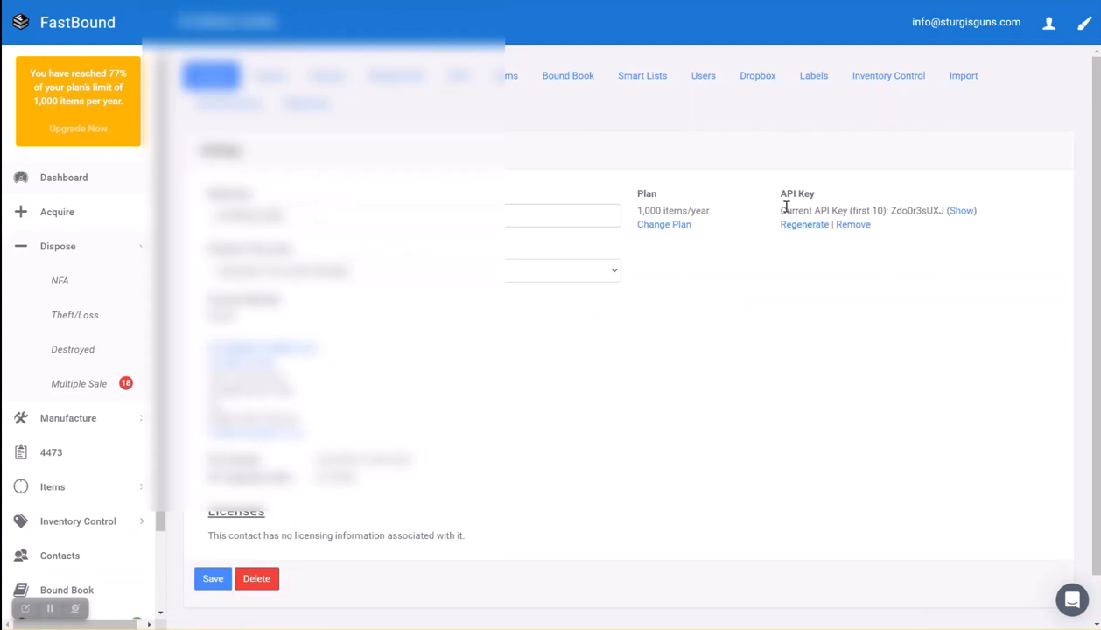
mouse_move(875, 210)
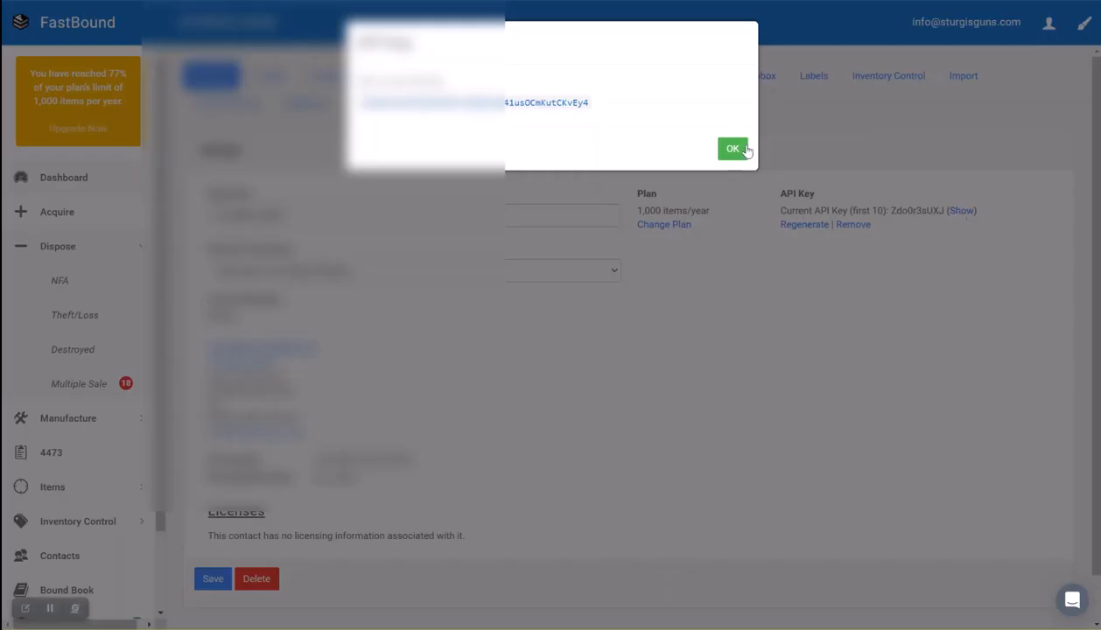
Reveal and copy the full FastBound API key, then close the key popup.
left_click(732, 148)
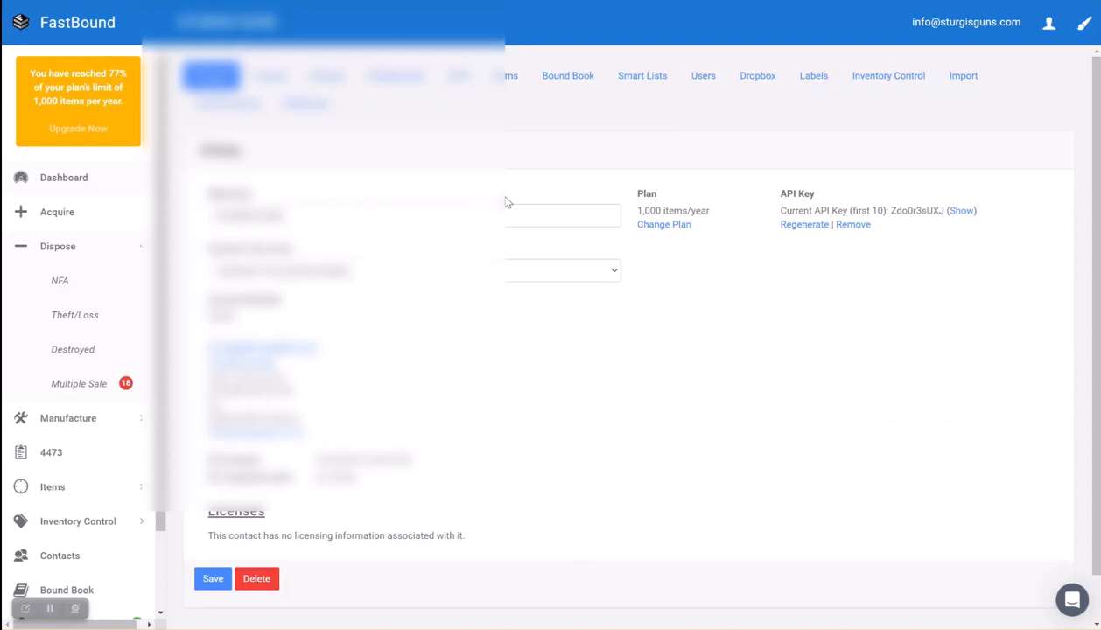
mouse_move(962, 212)
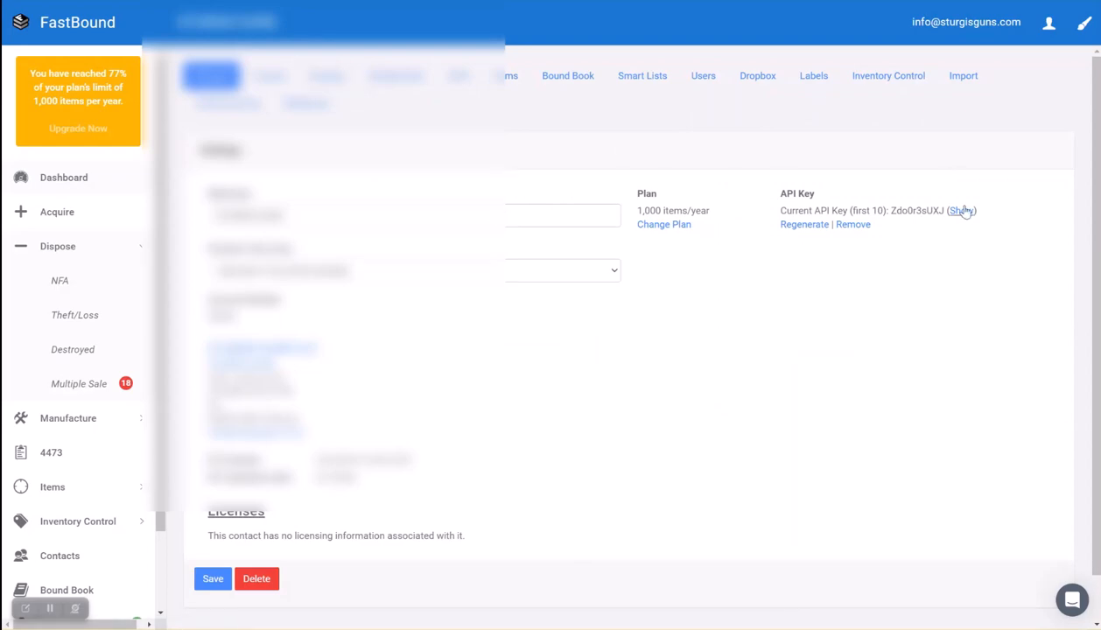
left_click(963, 210)
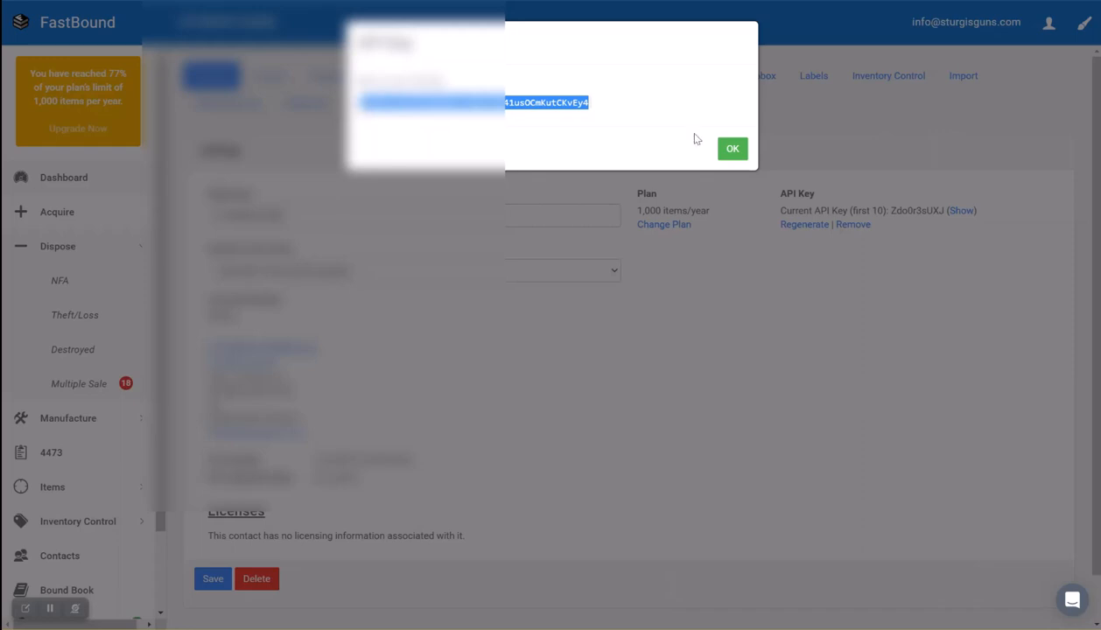
left_click(731, 148)
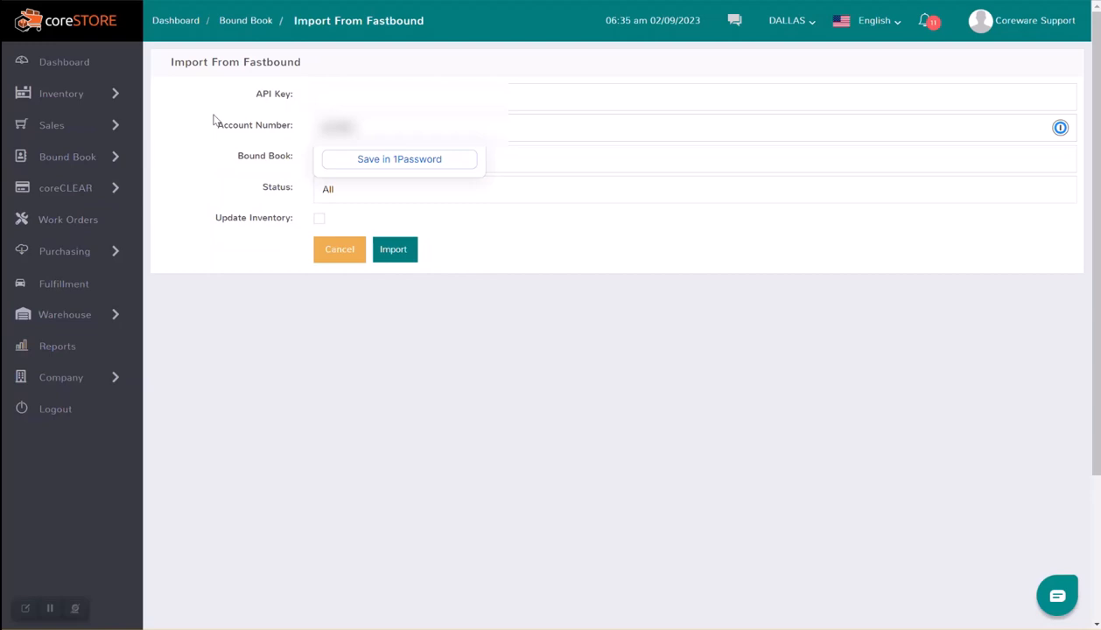
Enter 'FAST' on the coreSTORE FastBound import form.
type("FAST")
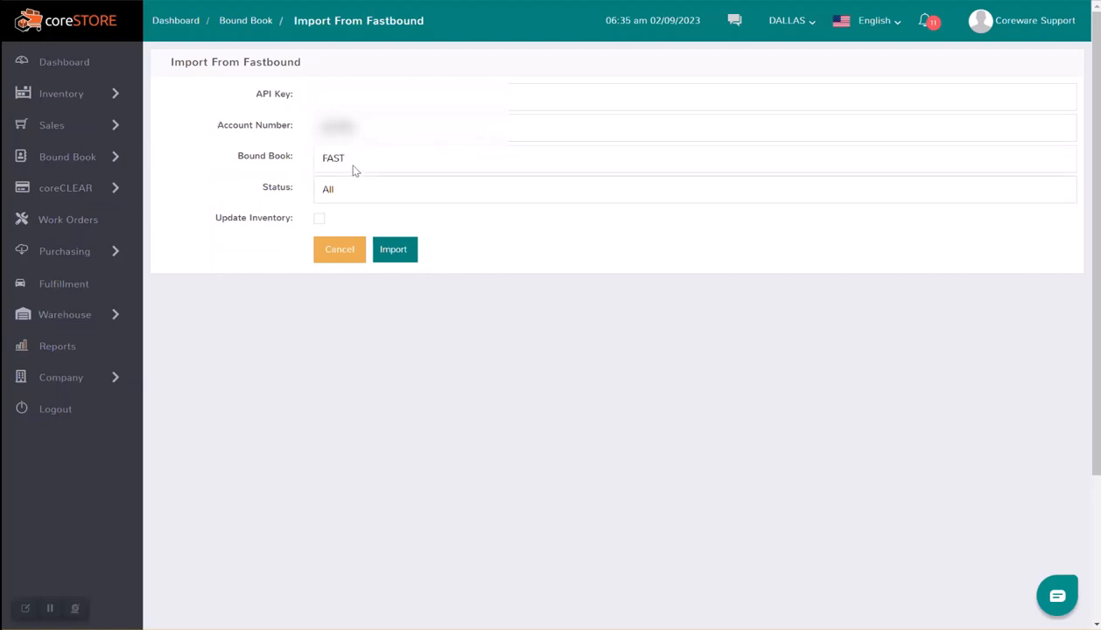
mouse_move(366, 164)
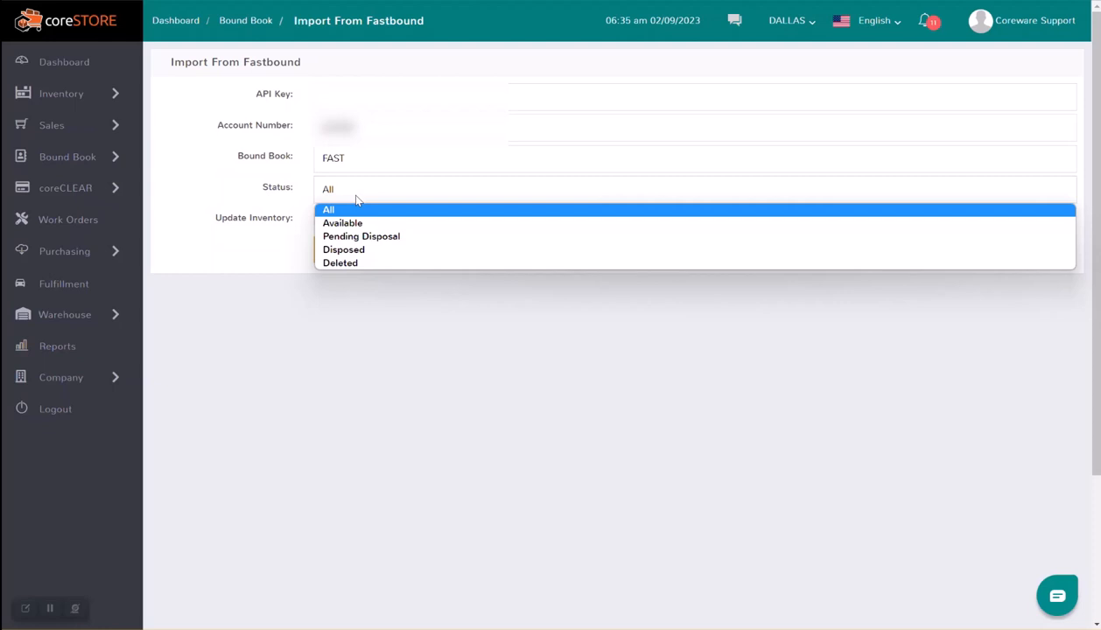
mouse_move(352, 219)
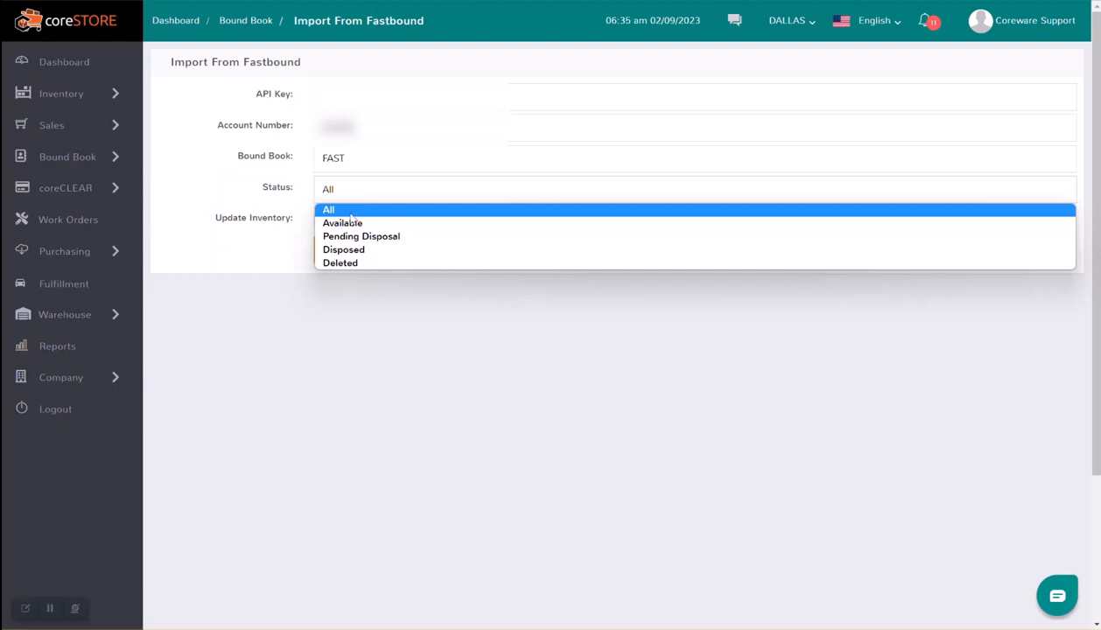
mouse_move(374, 182)
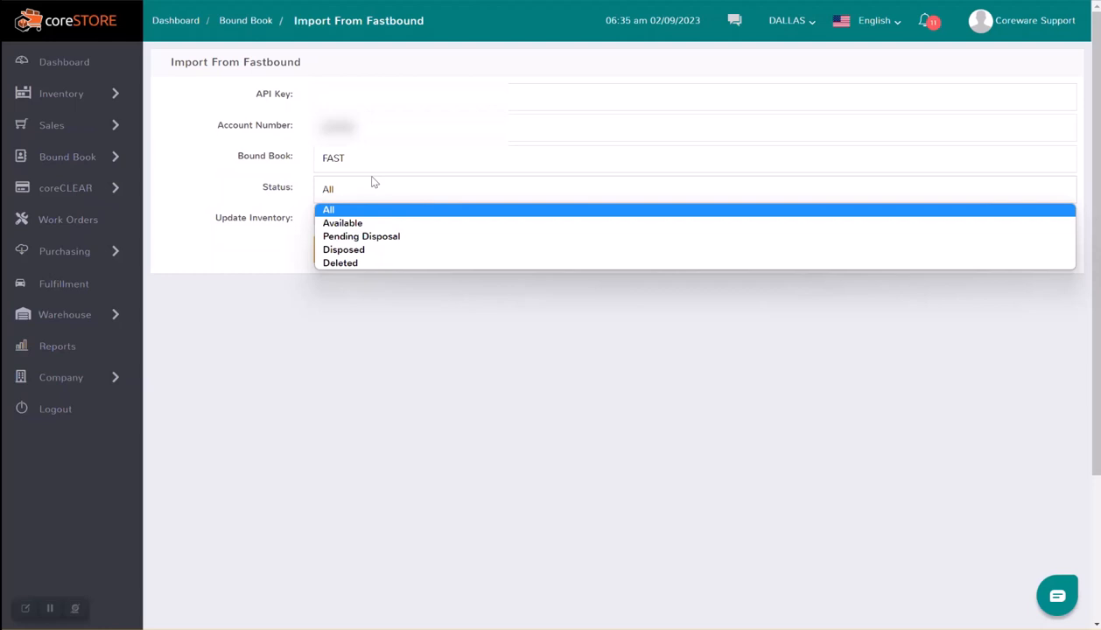
mouse_move(342, 222)
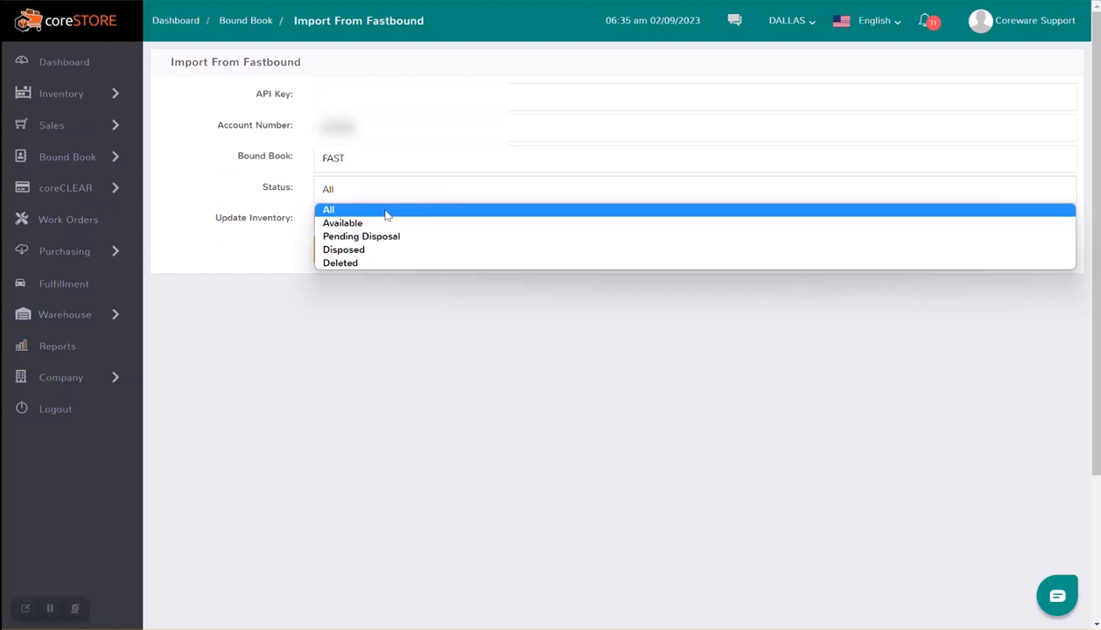
mouse_move(342, 222)
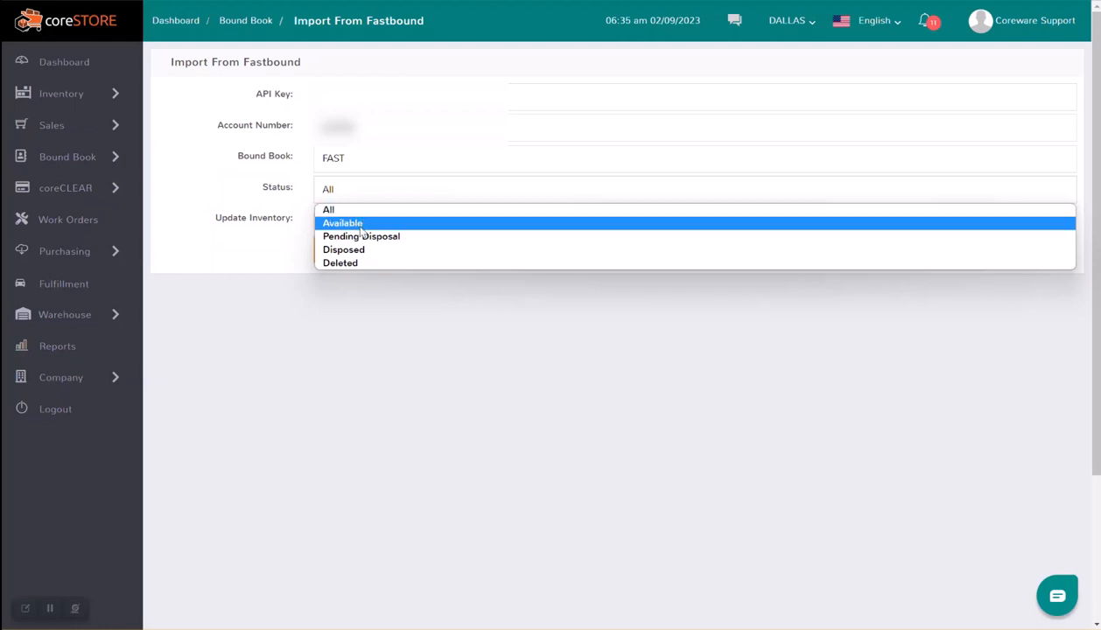
Set the import Status dropdown to Available.
left_click(343, 222)
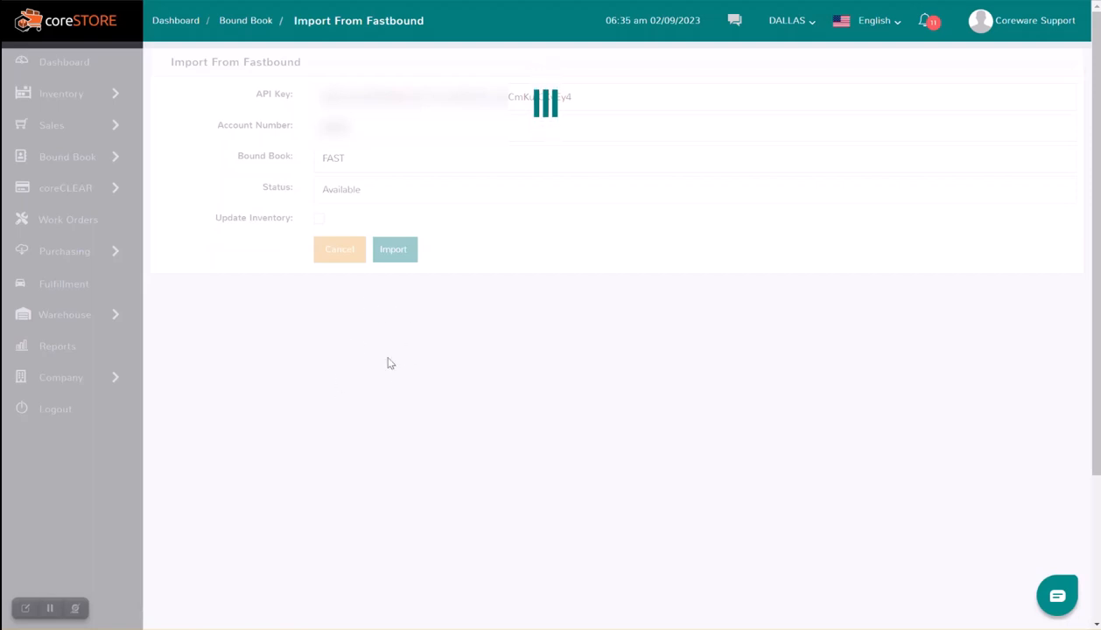
mouse_move(352, 362)
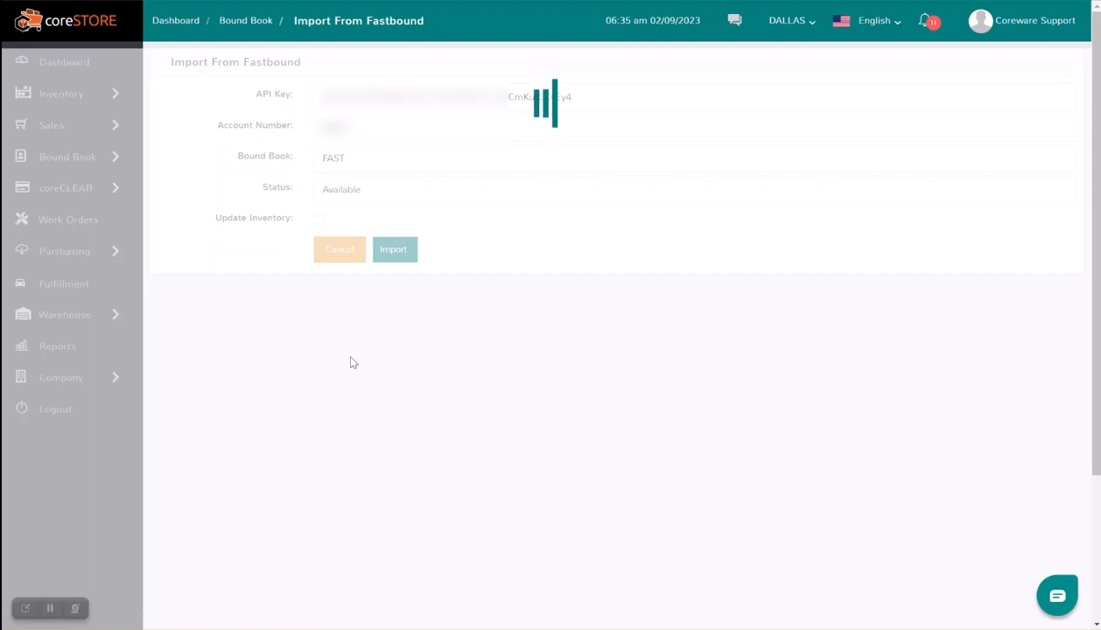
mouse_move(300, 439)
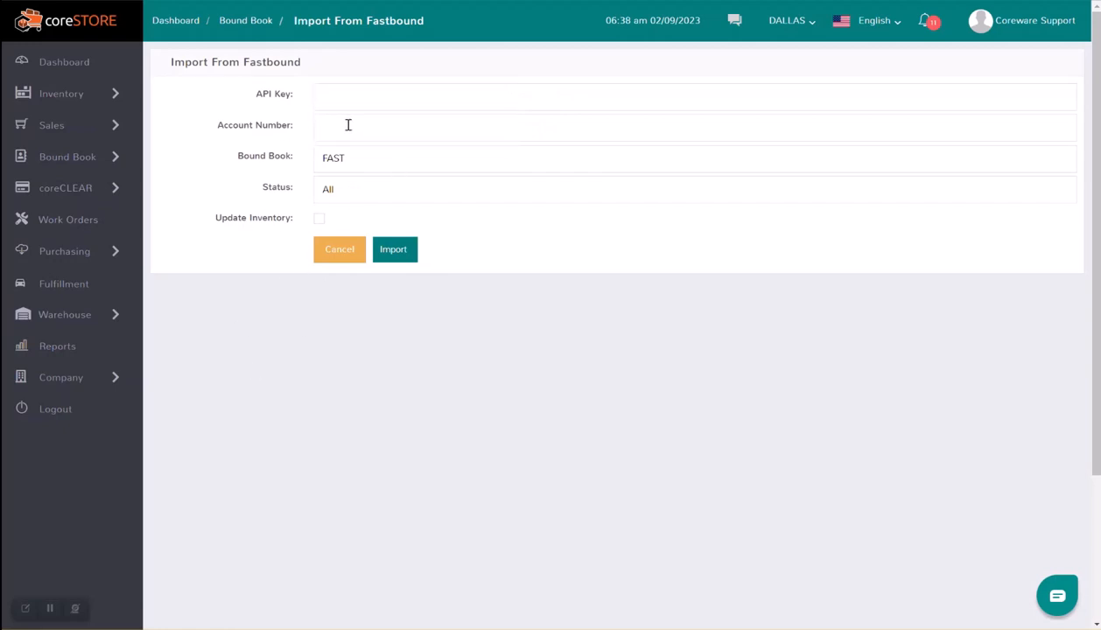
mouse_move(246, 20)
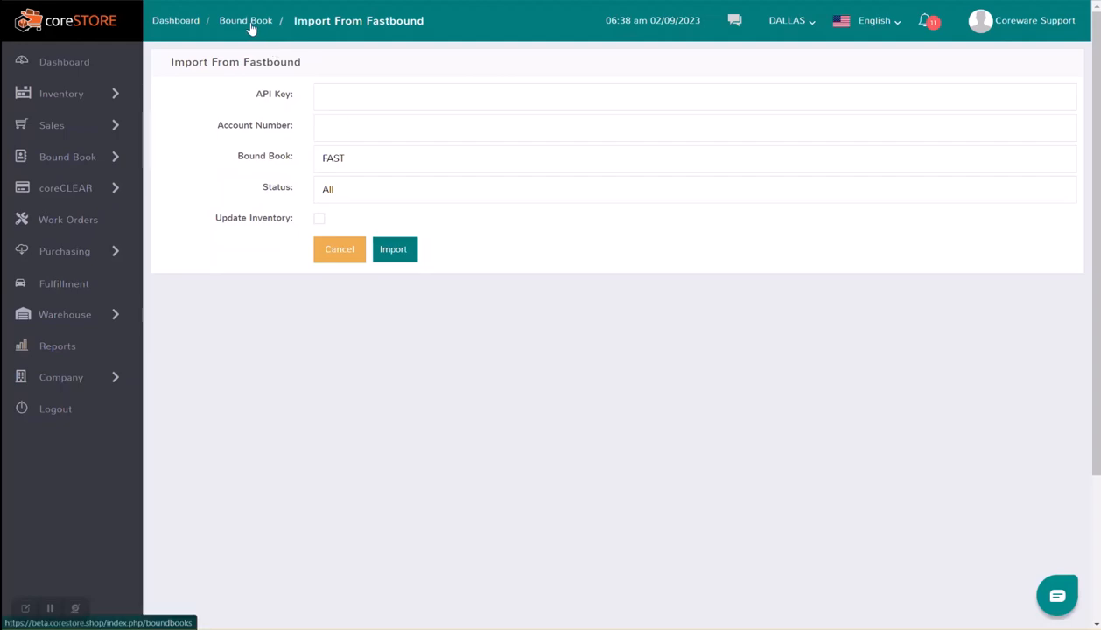
Return to the bound book overview and scroll through the imported FAST firearm records.
left_click(245, 20)
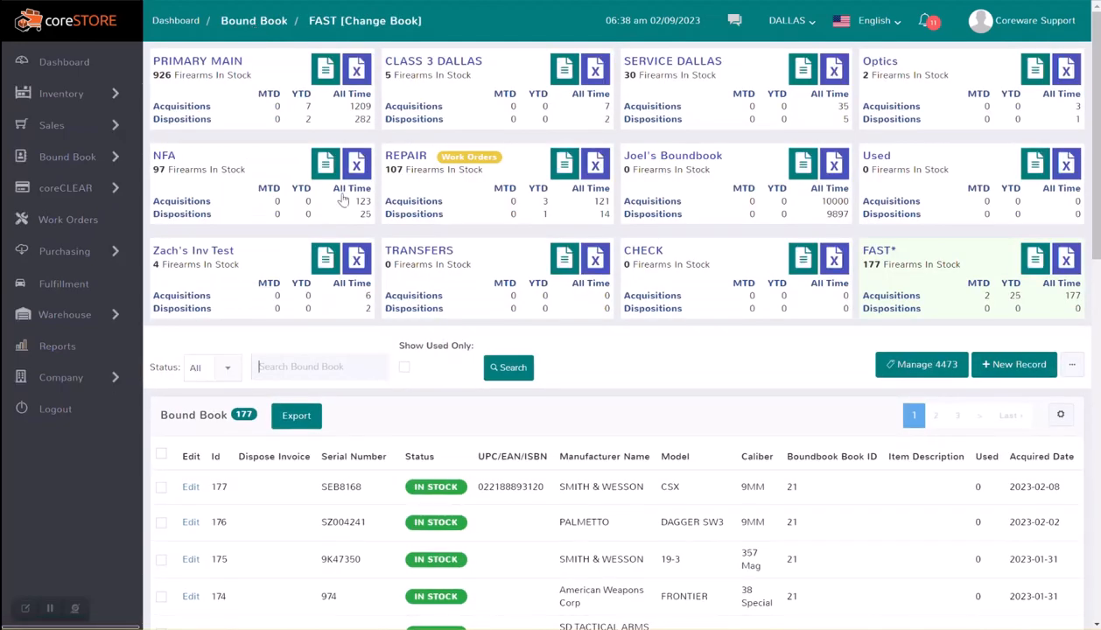
scroll("down", 3)
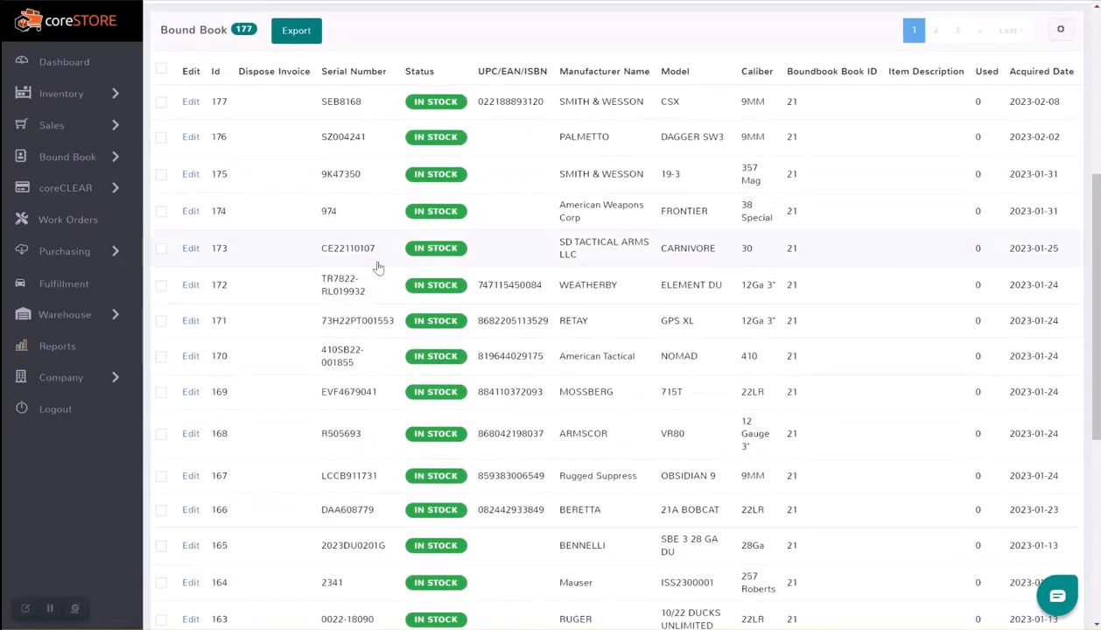
mouse_move(381, 475)
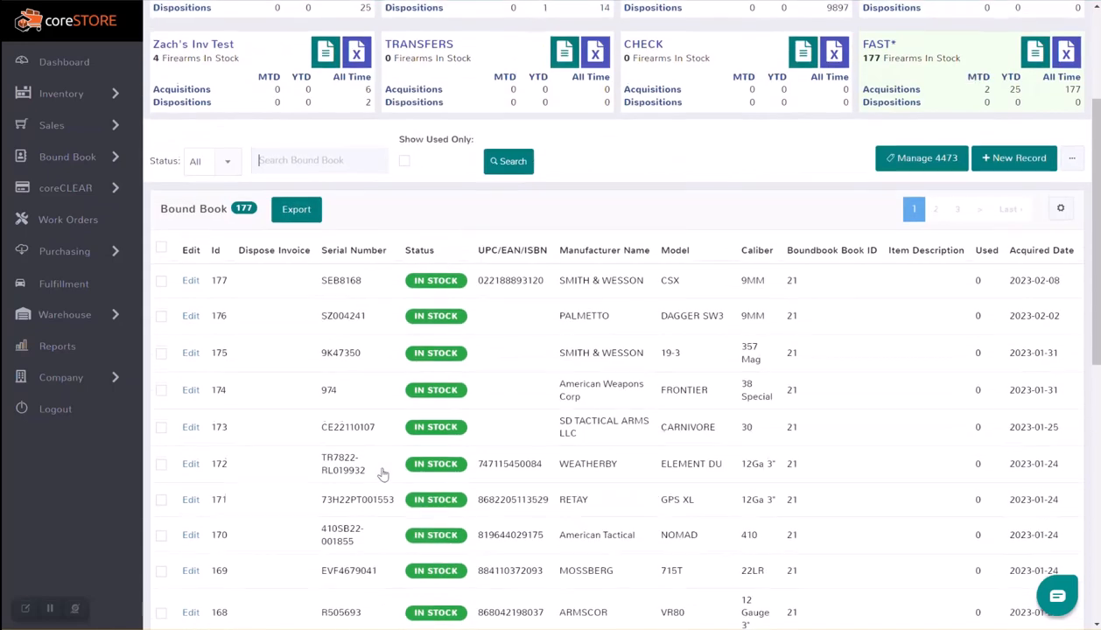
scroll("down", 3)
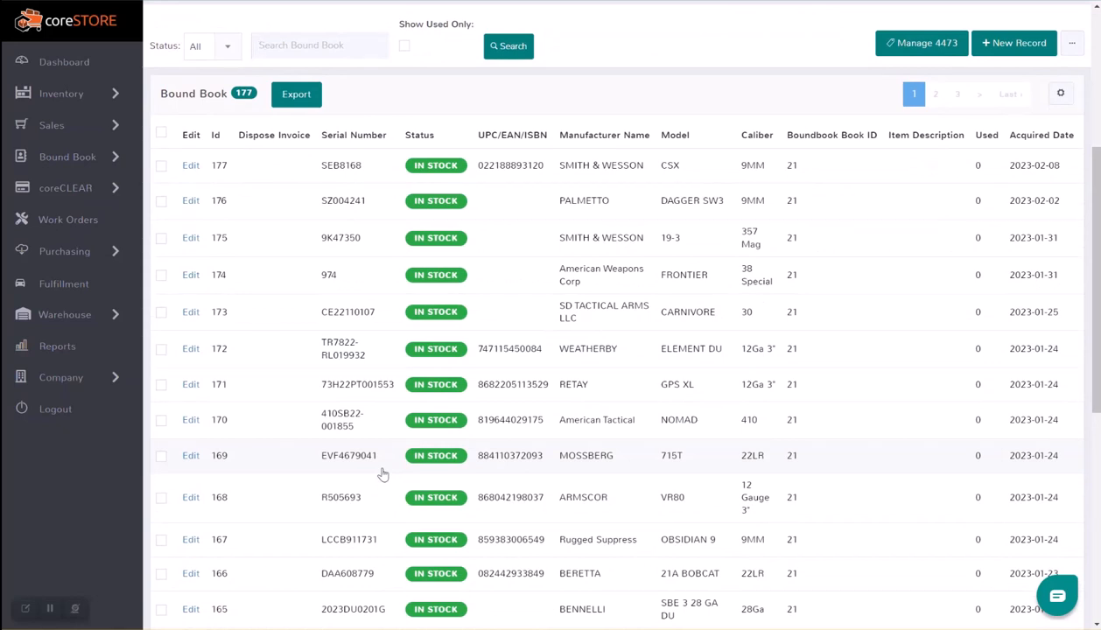
left_click(1071, 43)
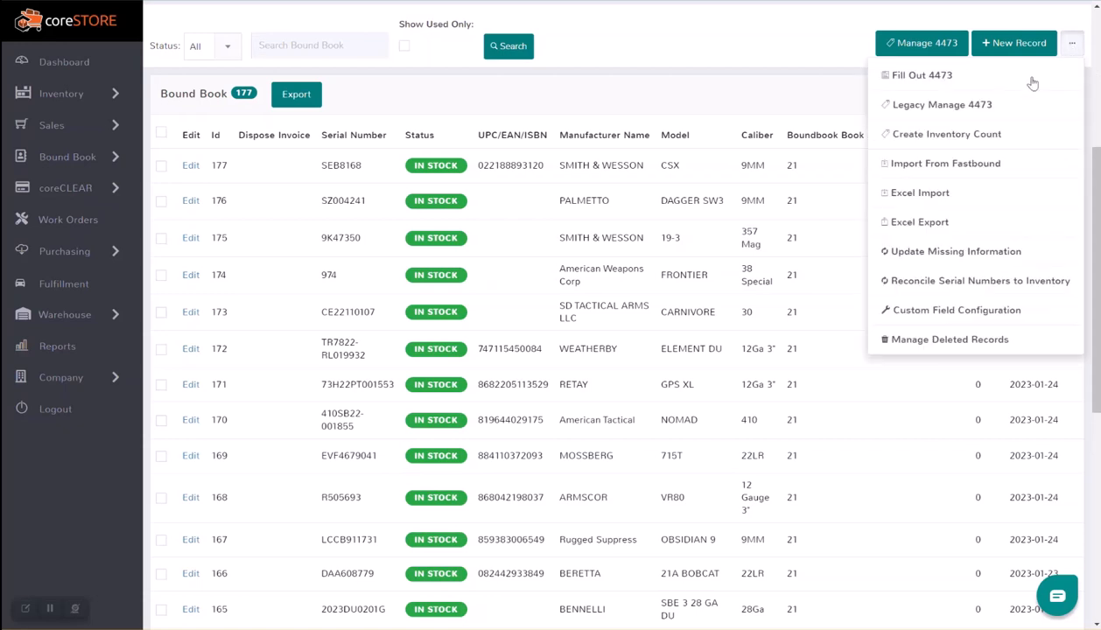
left_click(945, 163)
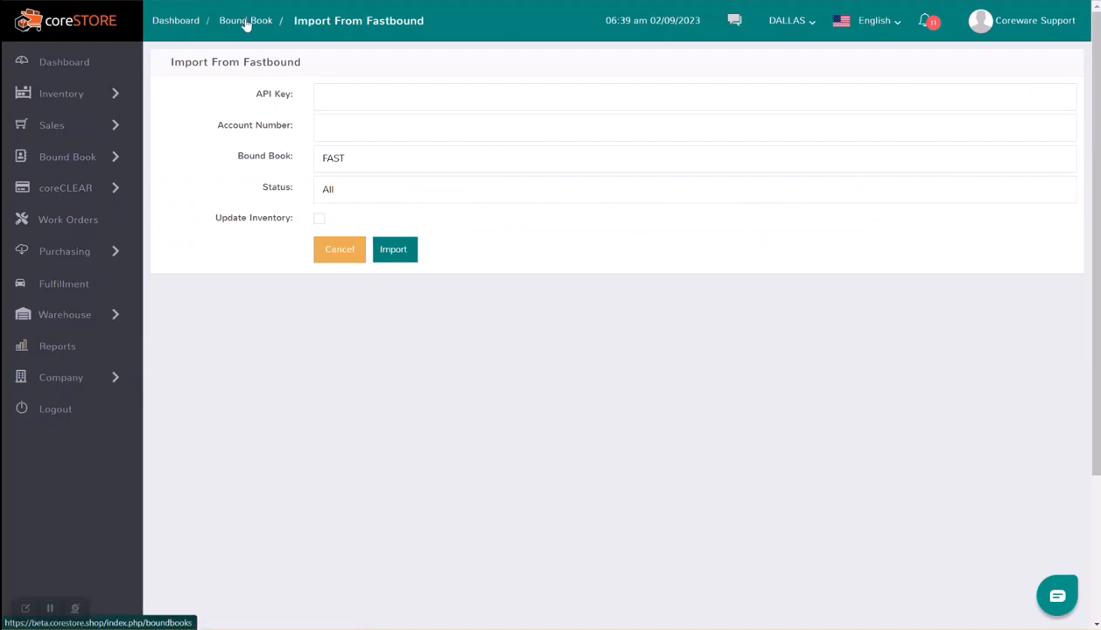
left_click(245, 20)
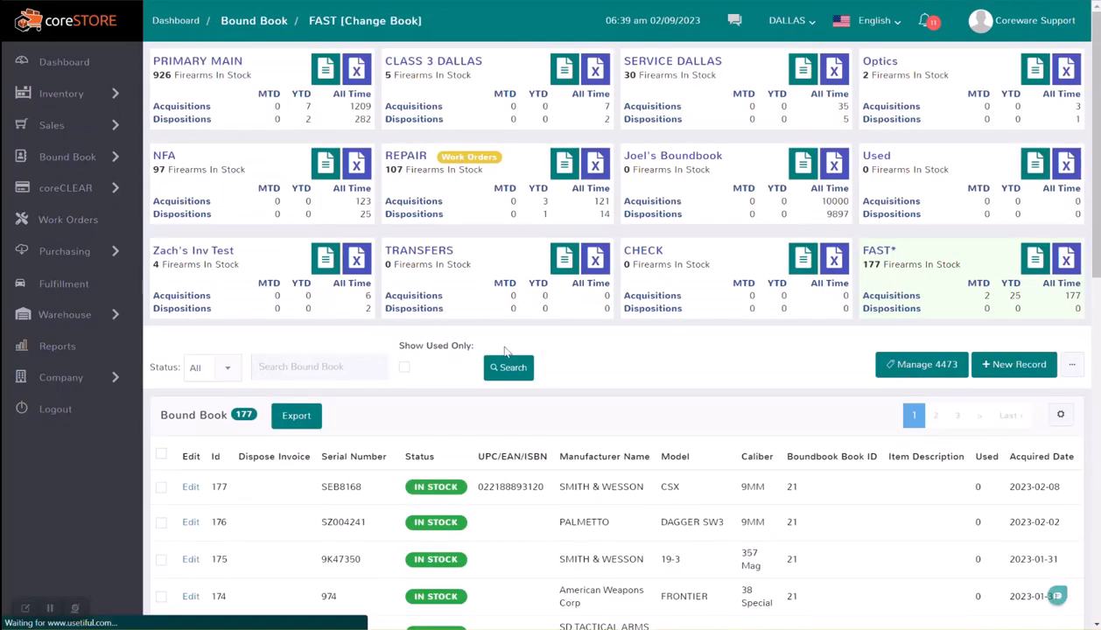
scroll("down", 3)
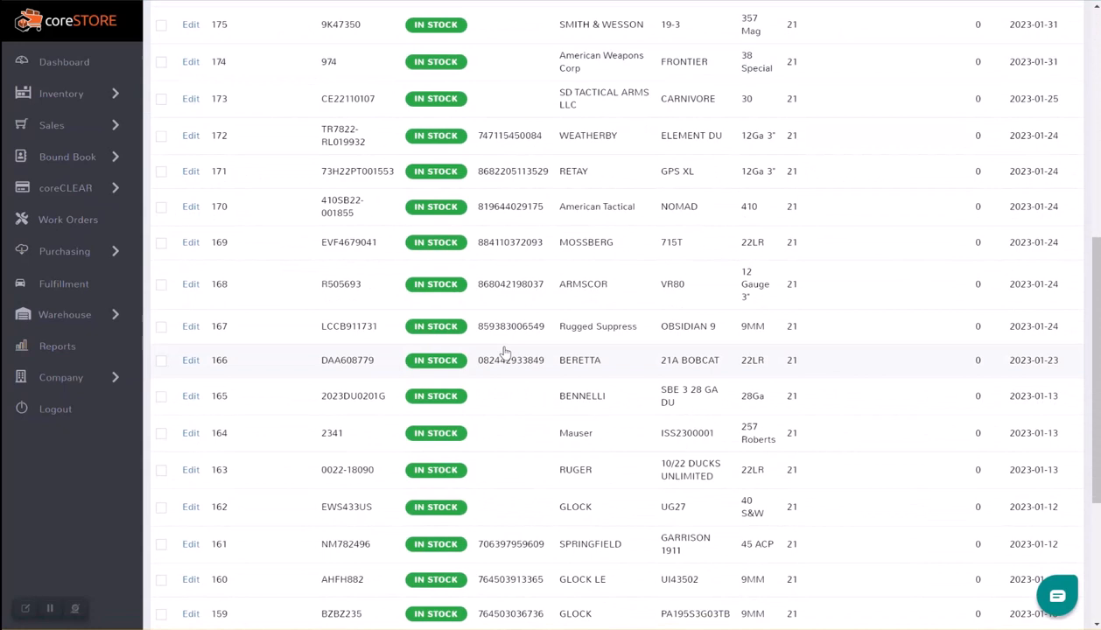